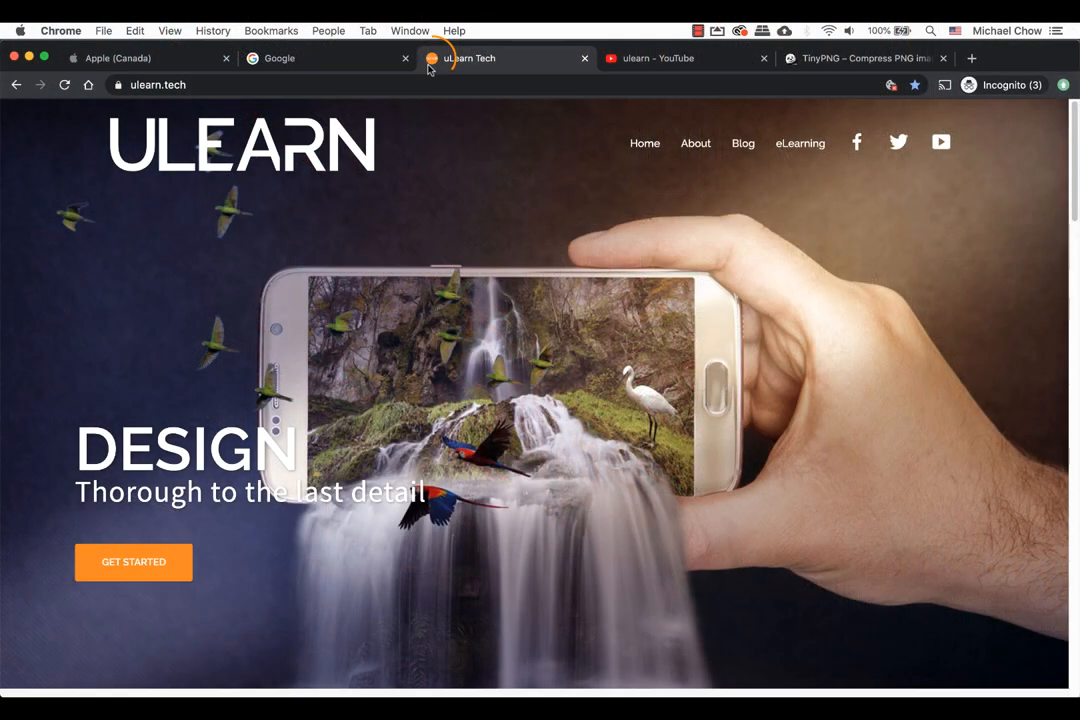
- Show the Google tab's icon, then bring up Chrome's Bookmark Manager listing saved sites with their favicons
click(280, 56)
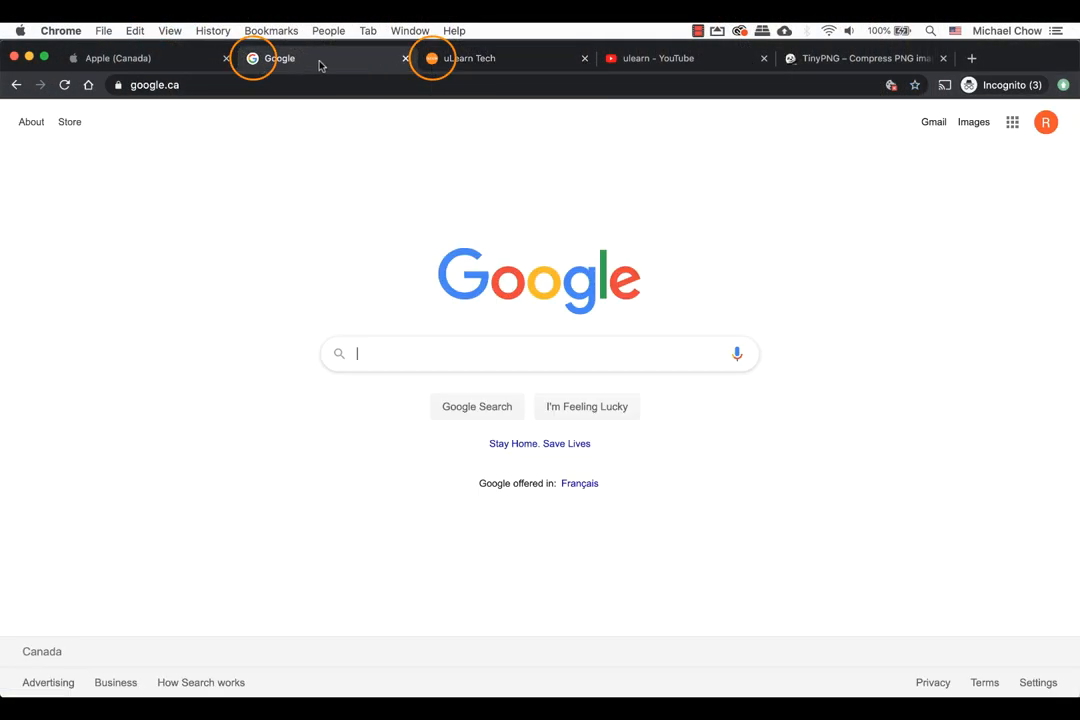
mouse_move(168, 68)
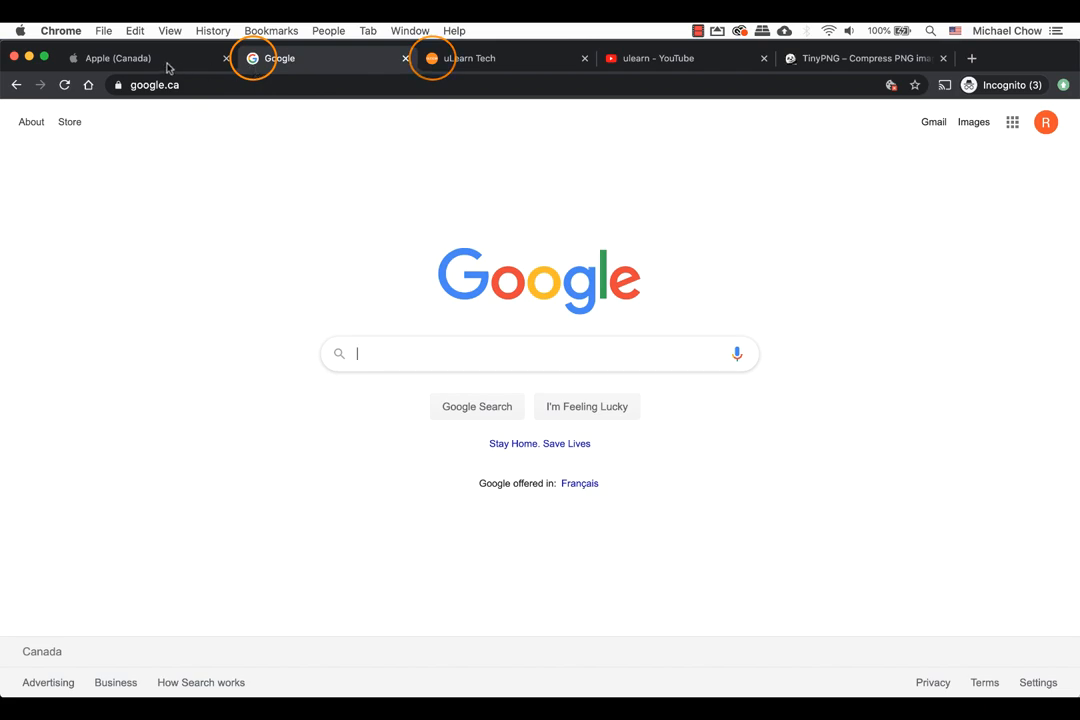
click(118, 58)
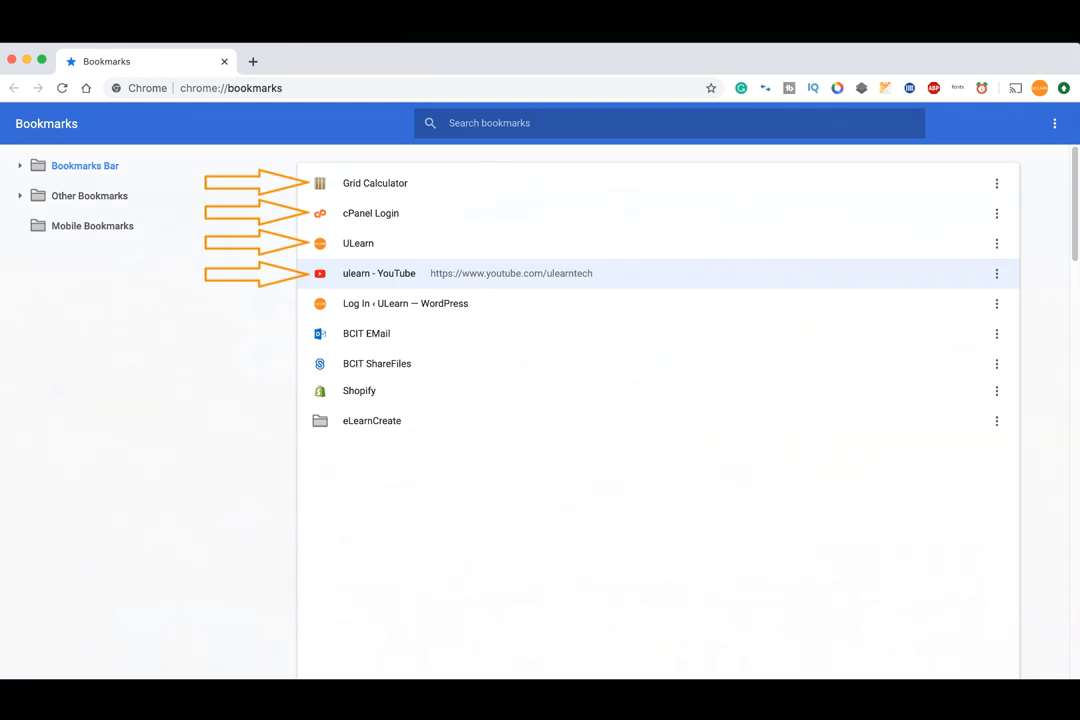
- Leave the bookmarks page for the Favicon Code folder of generated icon and code files
click(252, 60)
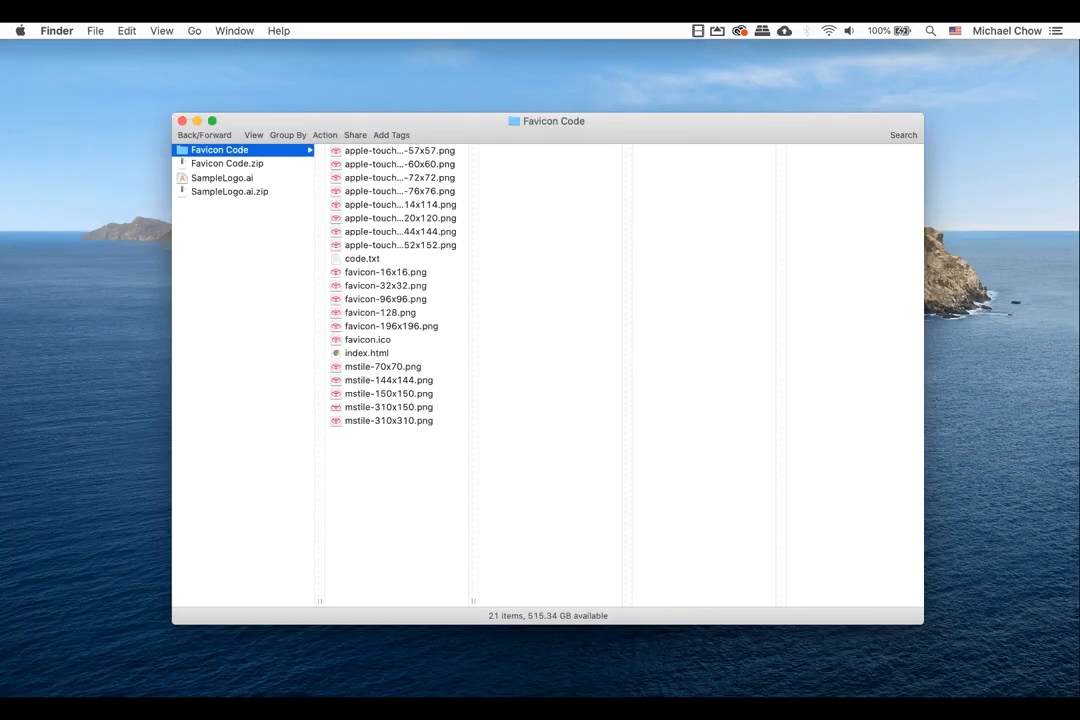
- Return to the favicomatic.com favicon generator site in Chrome
click(60, 30)
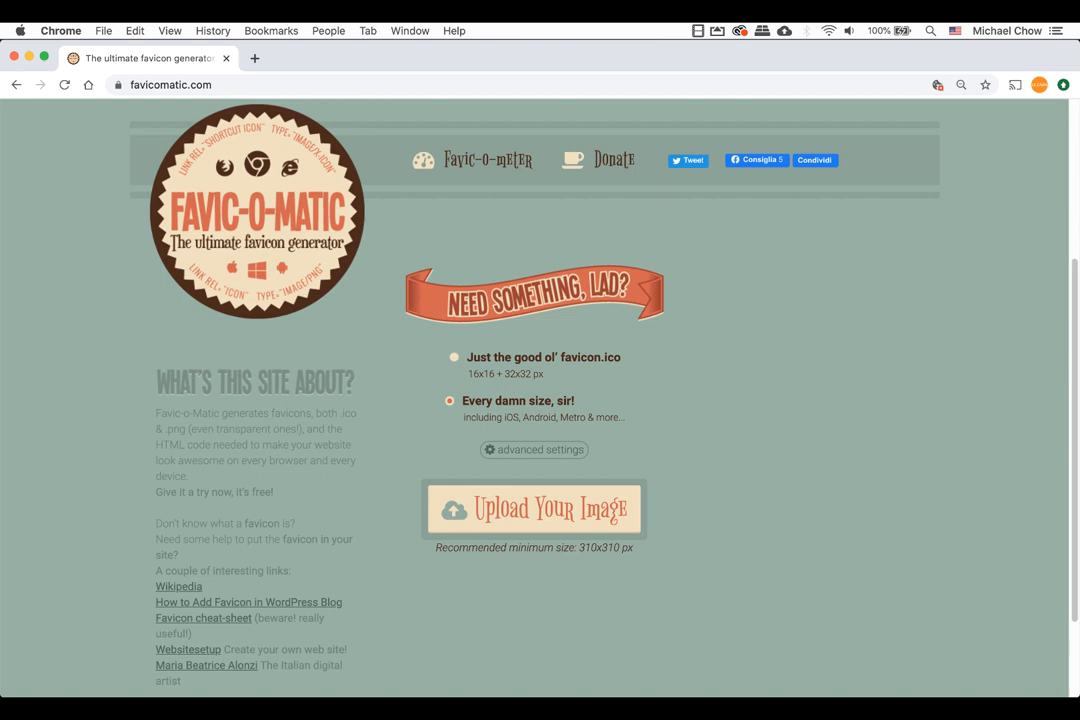
- Switch to Illustrator and browse the Desktop for SampleLogo.ai in the file-open dialog
key(cmd+tab)
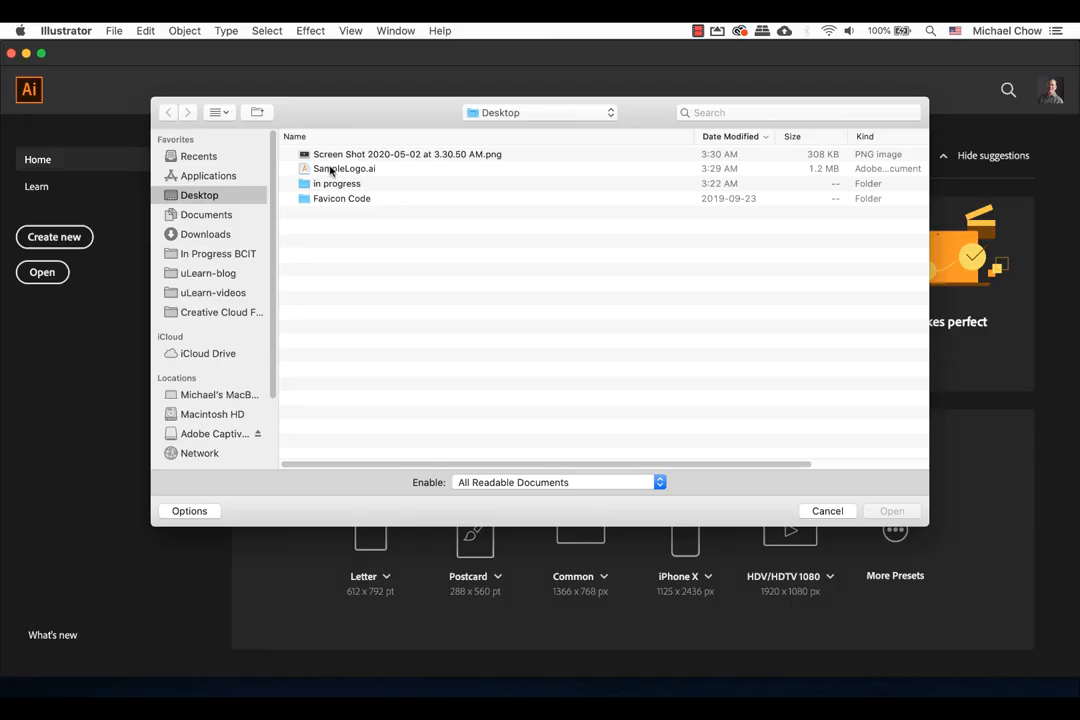
- From SampleLogo.ai, group the orange A shape and copy it
click(828, 512)
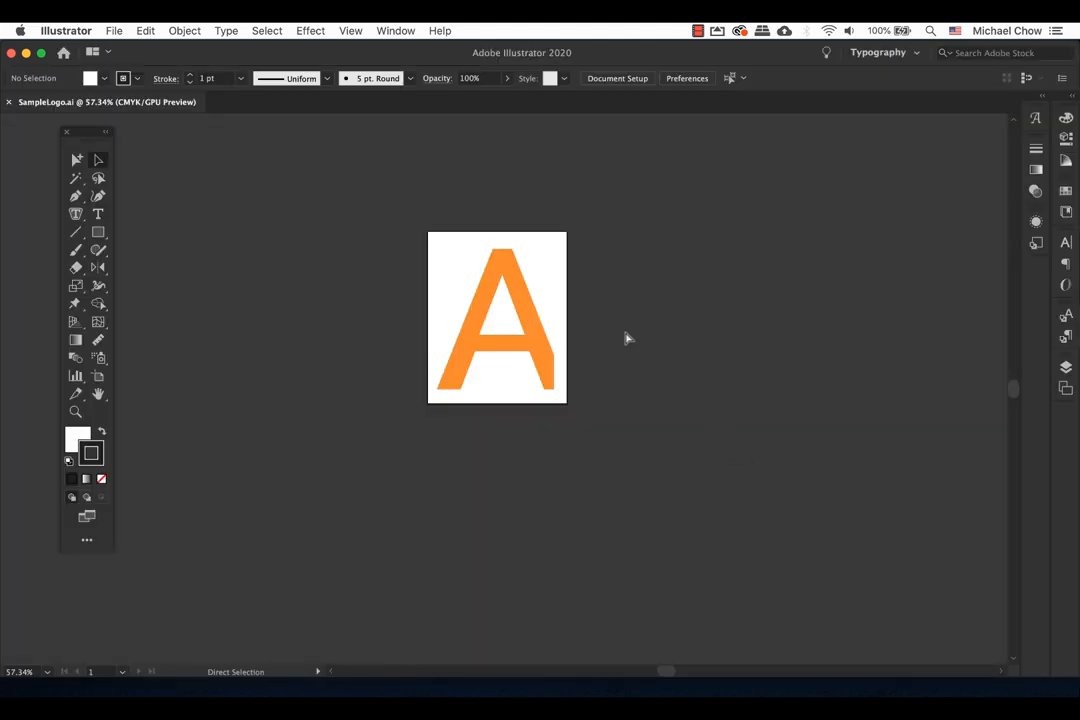
click(496, 318)
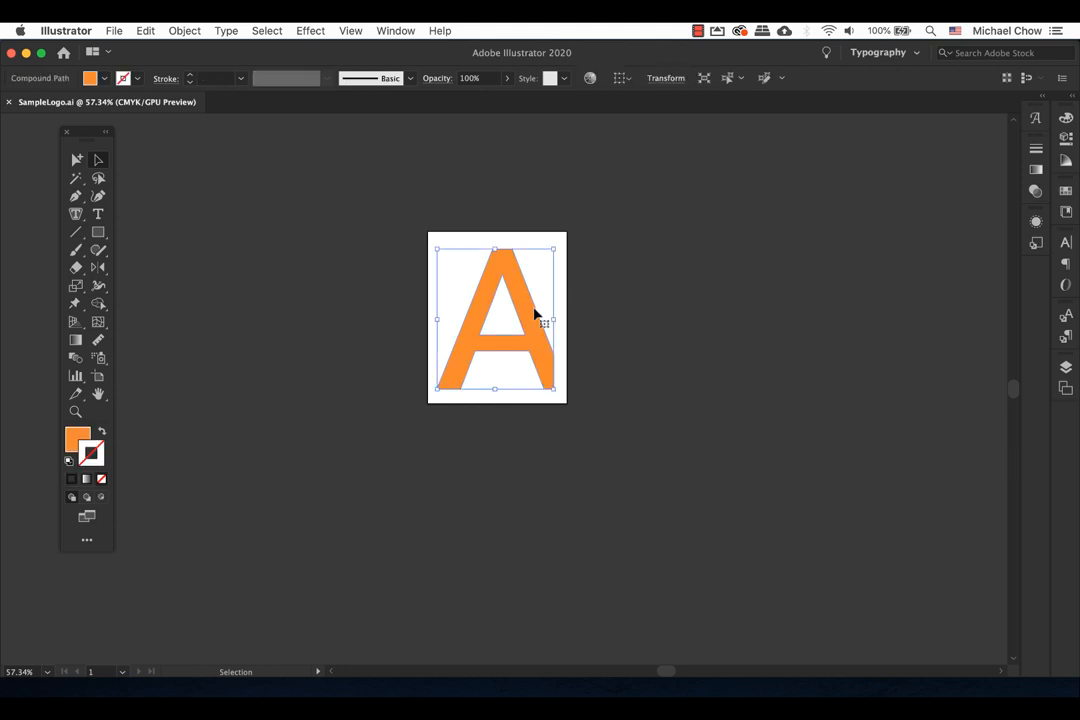
mouse_move(508, 284)
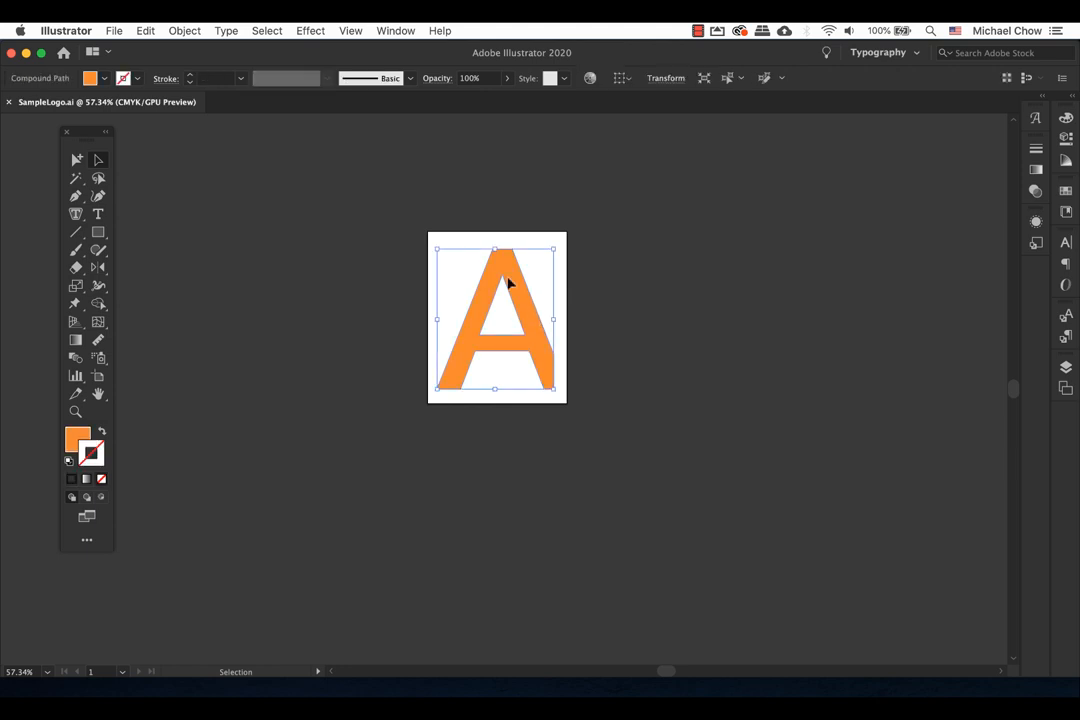
mouse_move(184, 30)
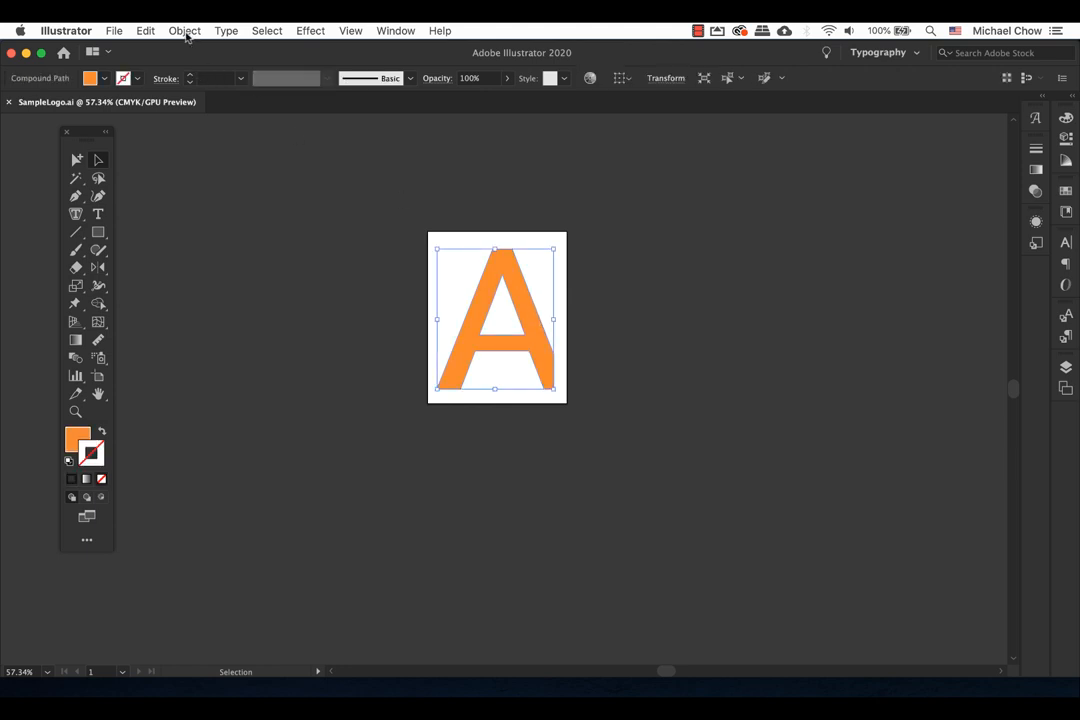
click(184, 30)
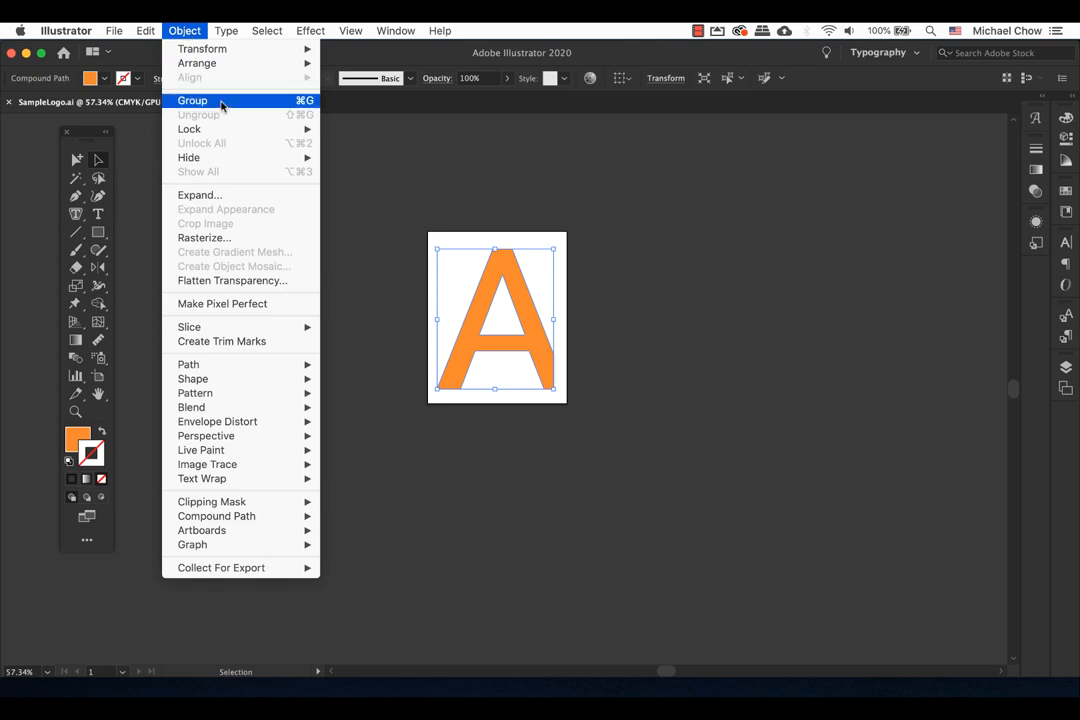
click(192, 100)
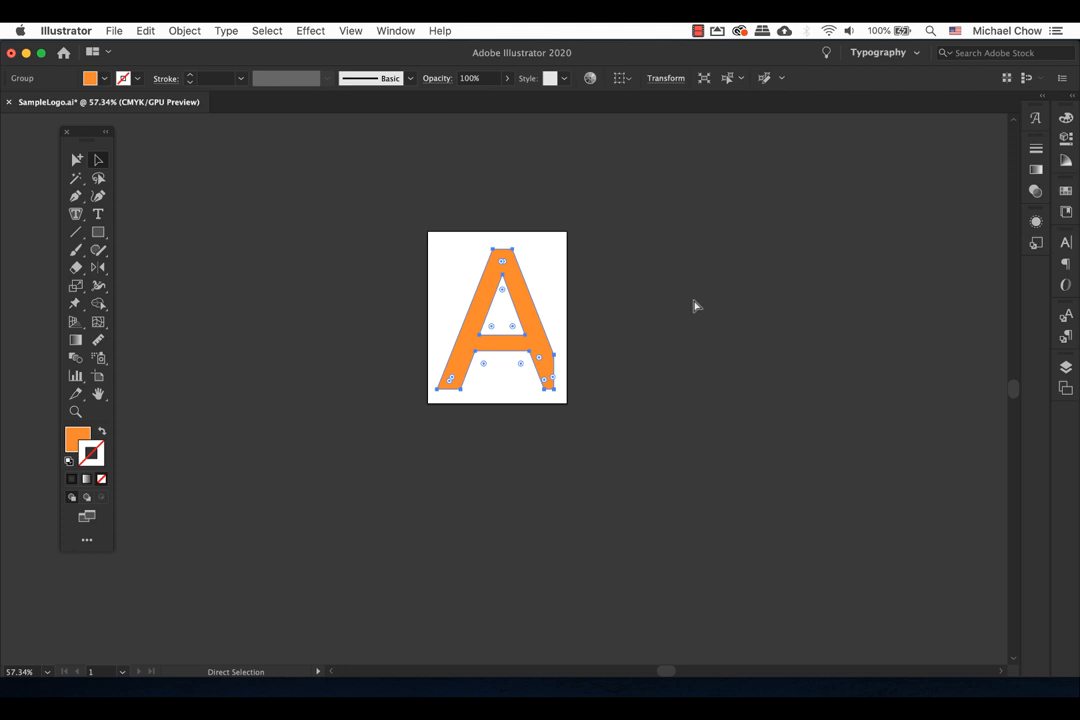
click(76, 160)
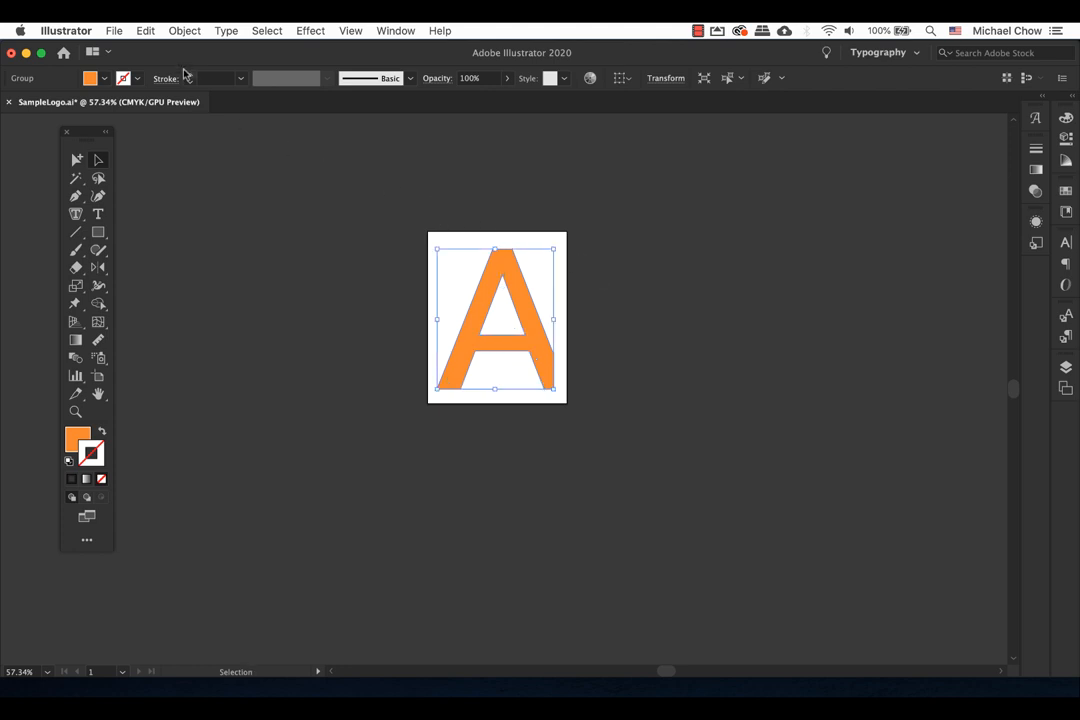
click(146, 30)
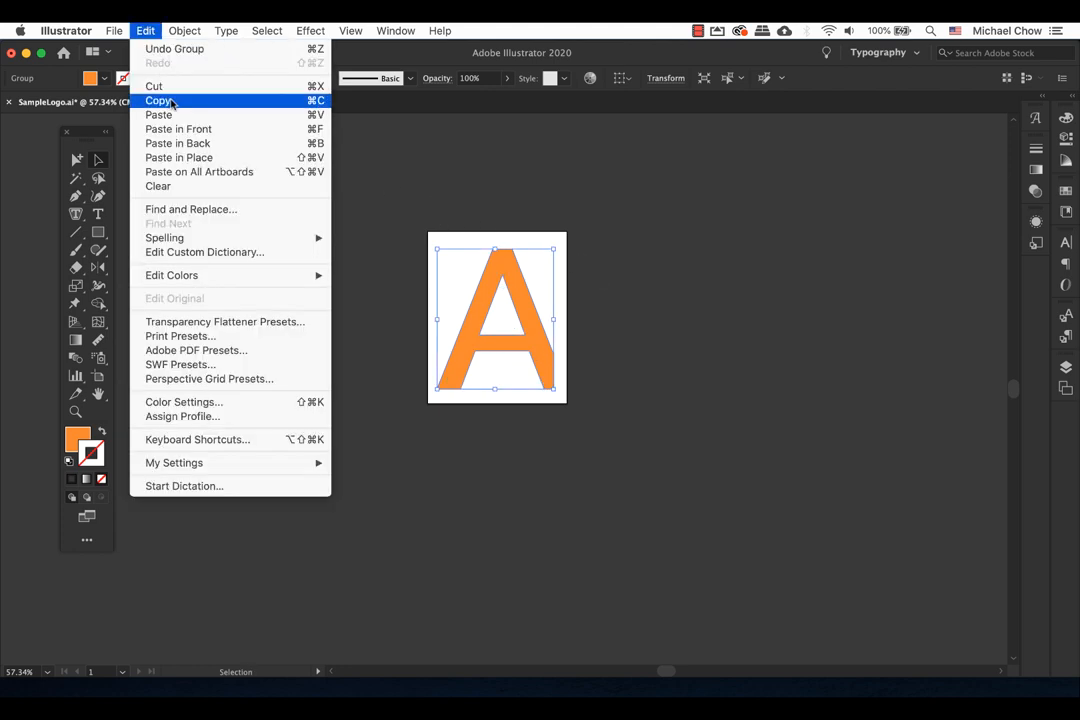
click(160, 100)
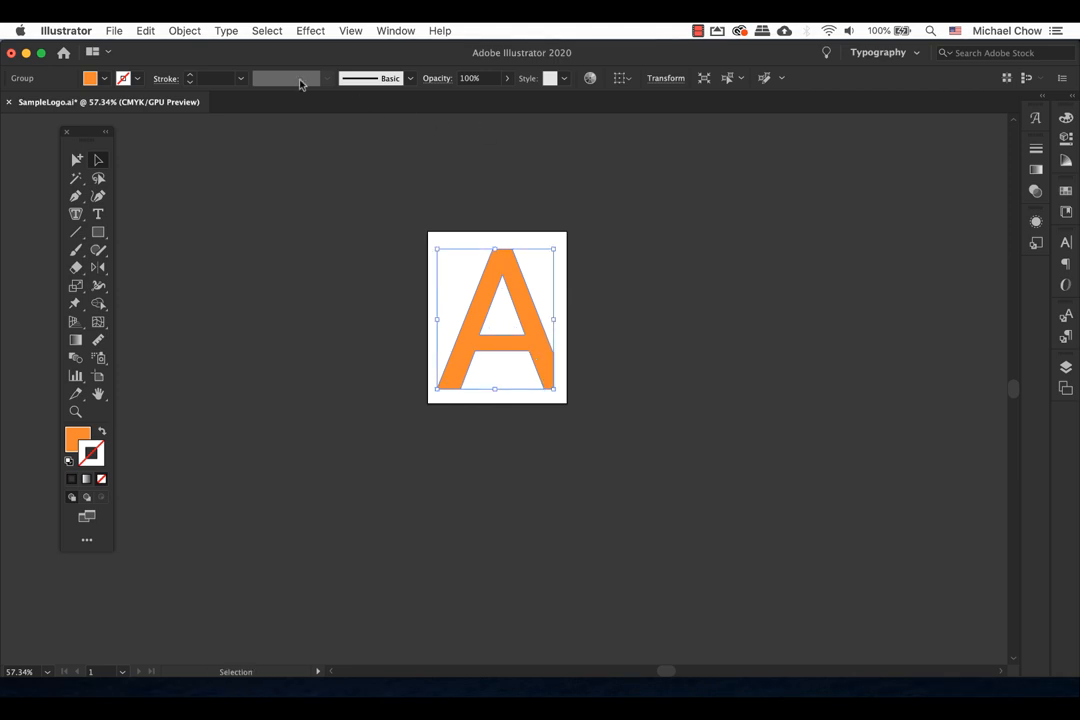
- Create a new 256 × 256 pt square document to receive the A
click(114, 30)
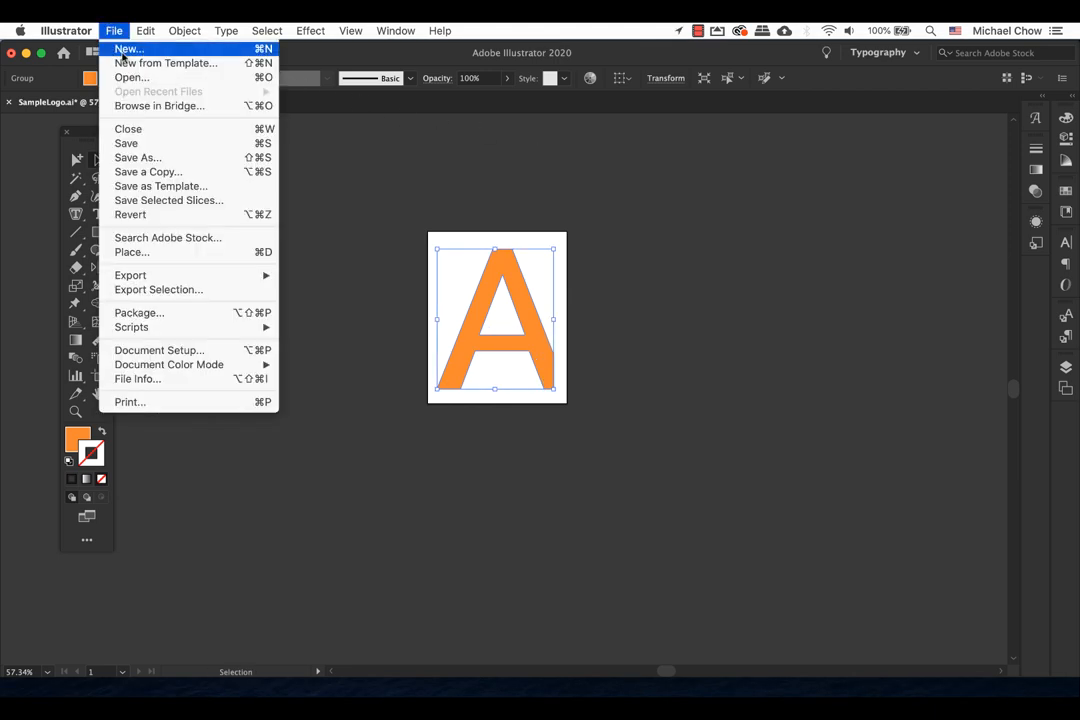
click(128, 48)
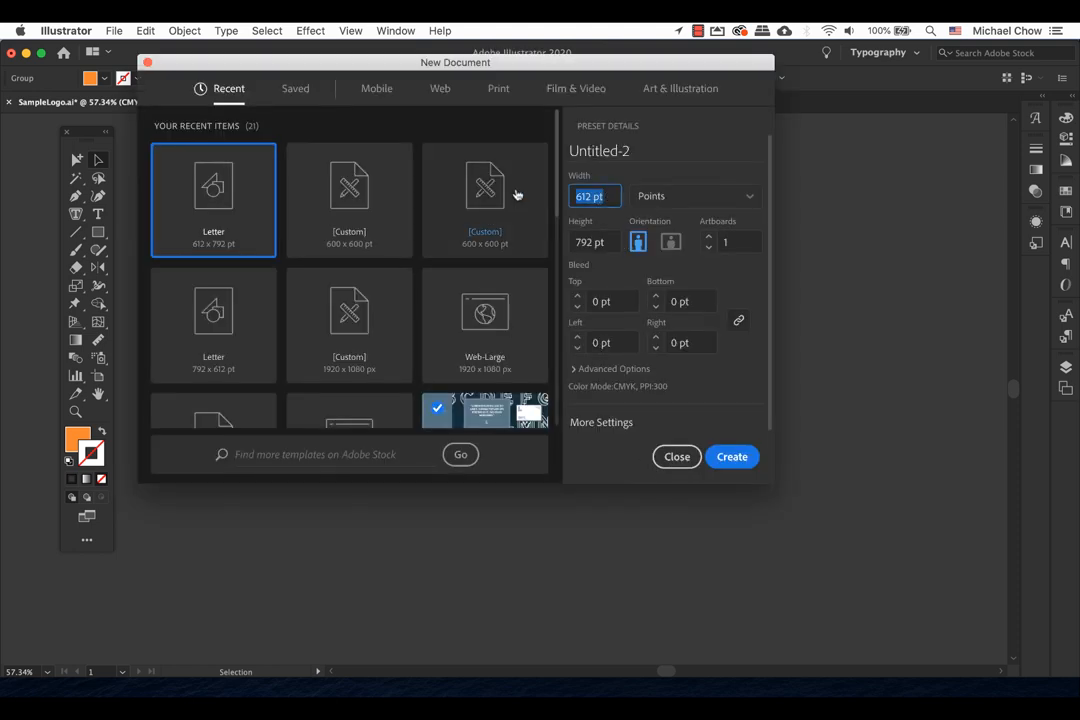
text(256)
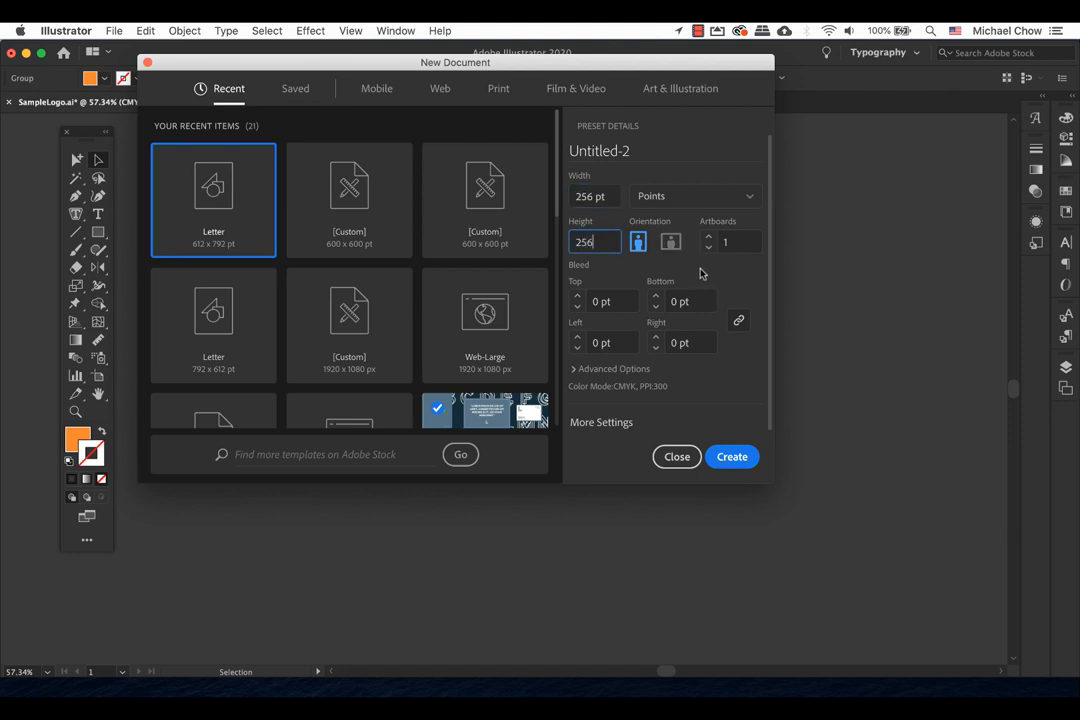
click(732, 456)
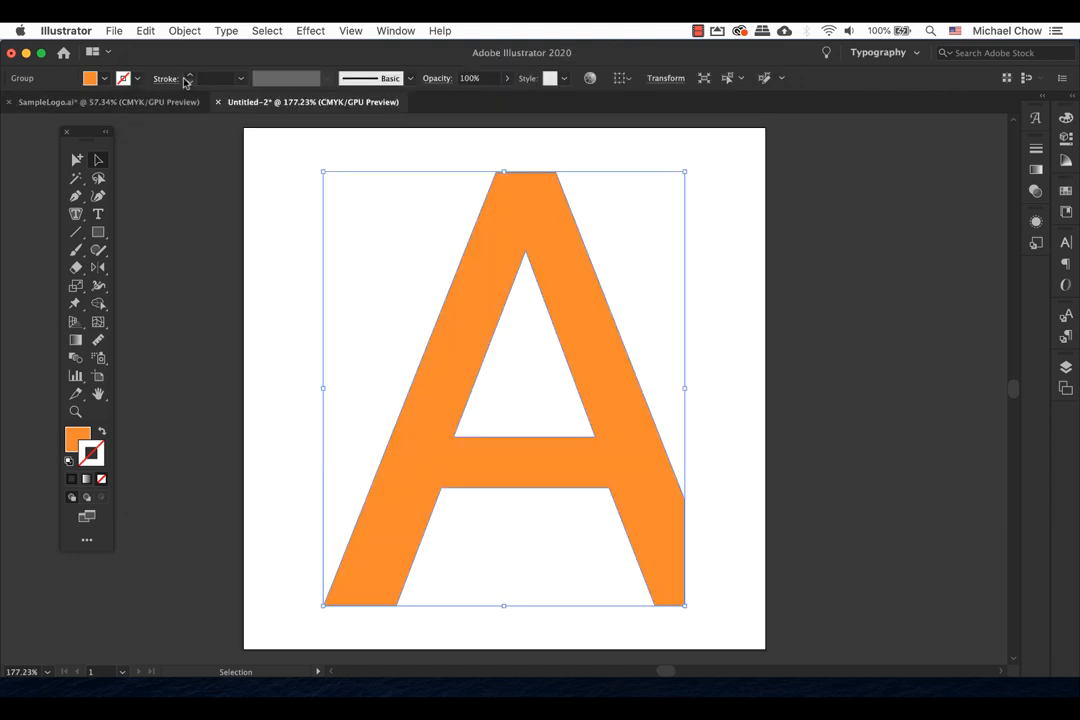
click(146, 30)
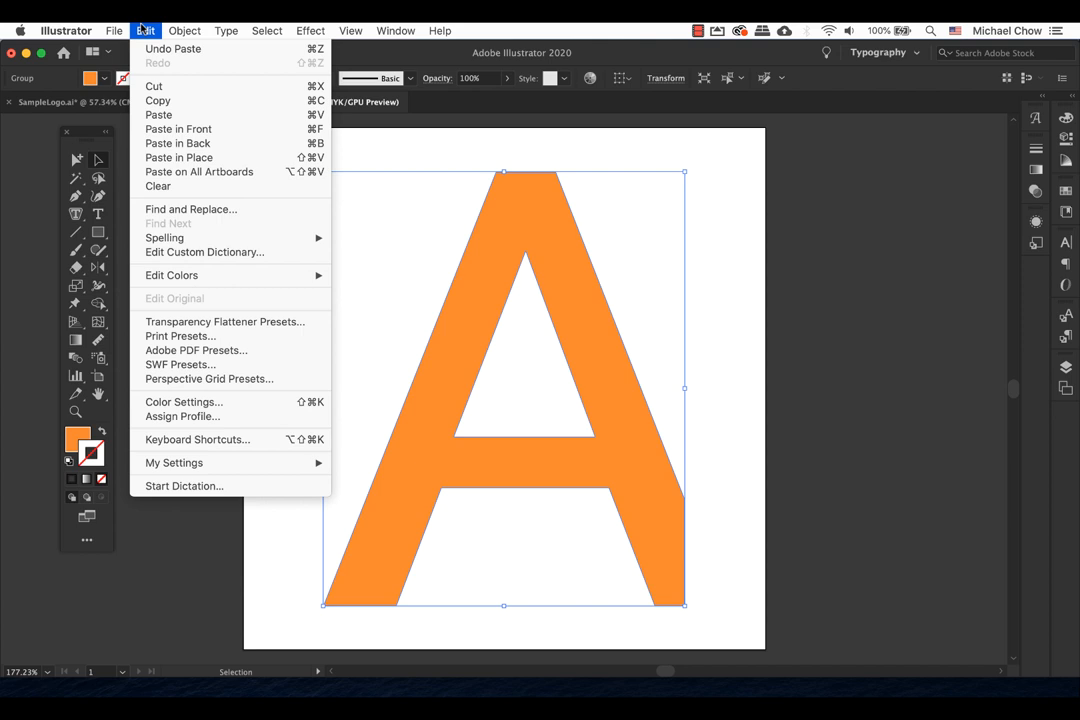
mouse_move(158, 114)
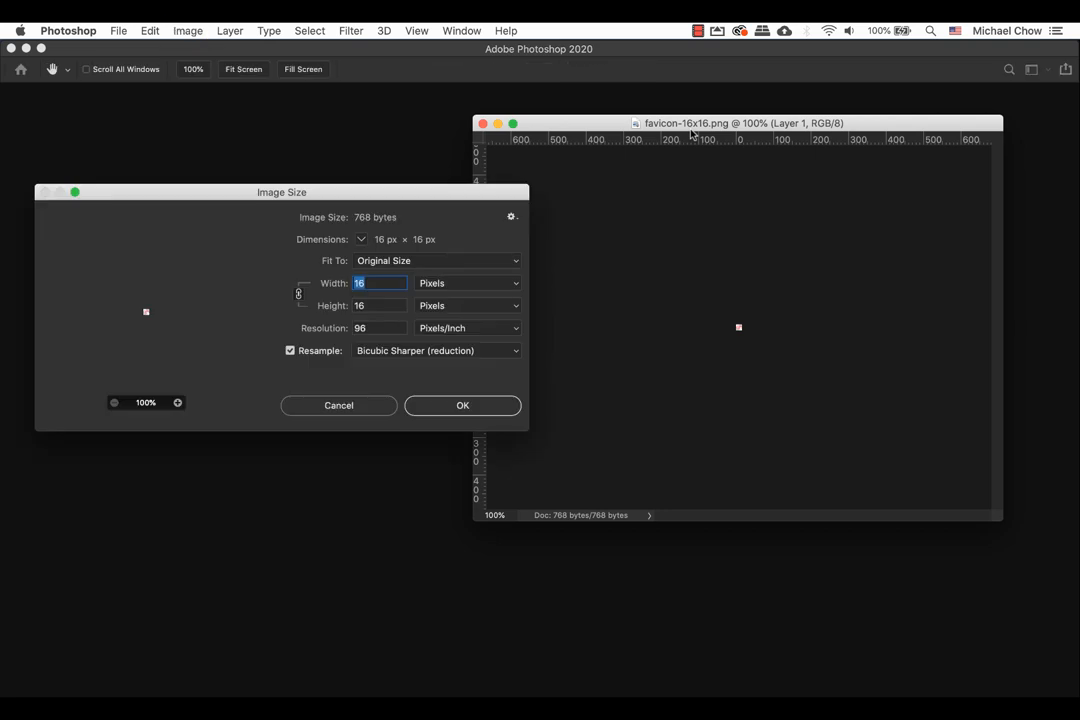
mouse_move(450, 298)
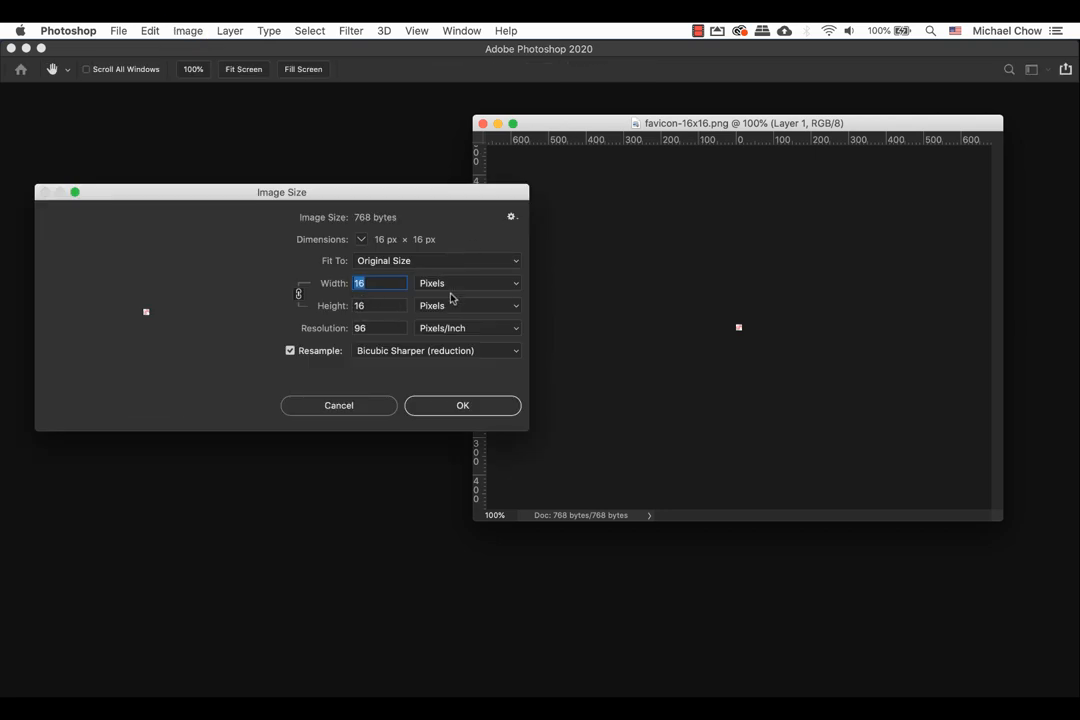
- Enter 256 as the new width for the 16×16 favicon in Photoshop's Image Size dialog
text(25)
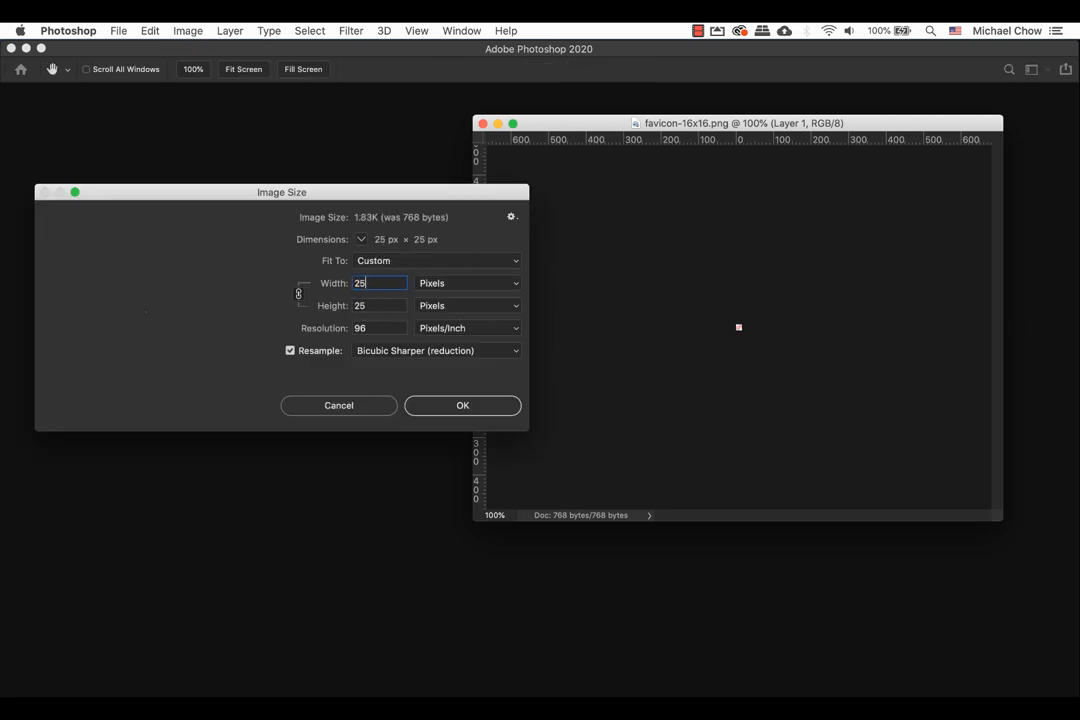
text(256)
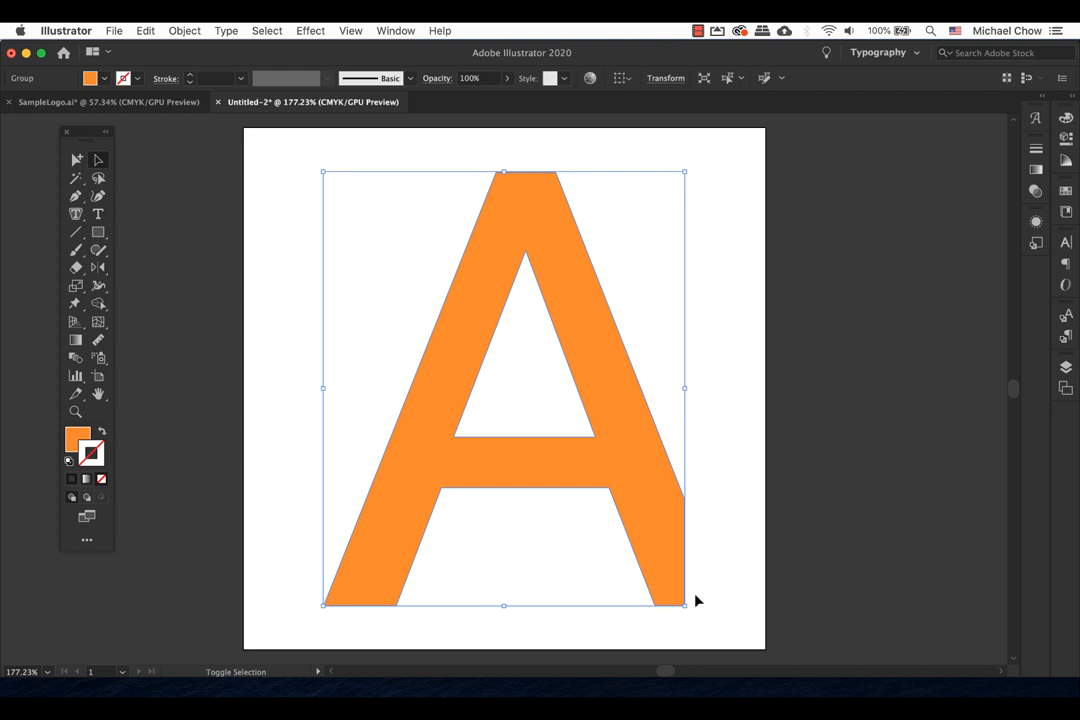
- Drag the A's corner handle outward so it spans the full artboard height
drag(684, 606, 762, 648)
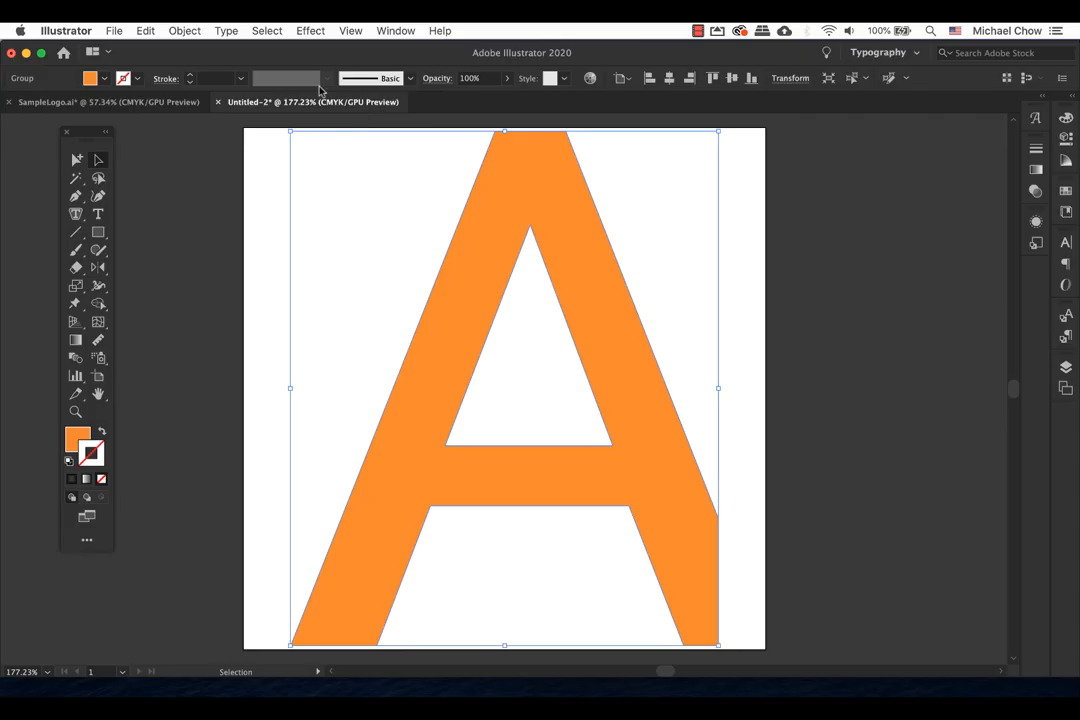
click(114, 30)
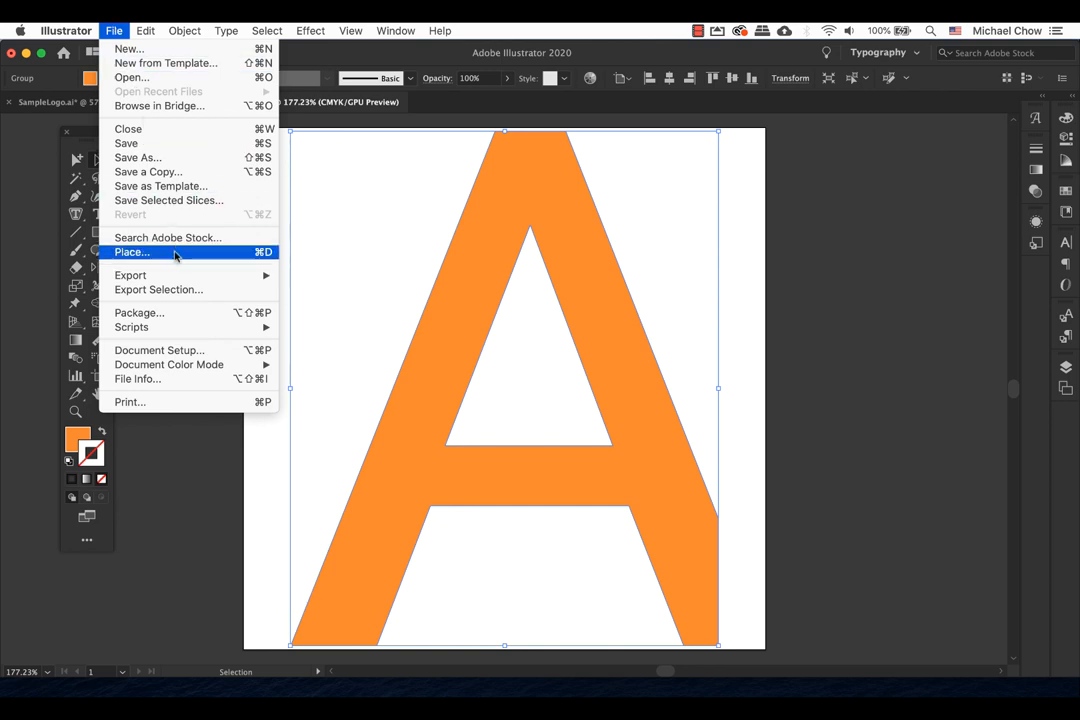
mouse_move(130, 276)
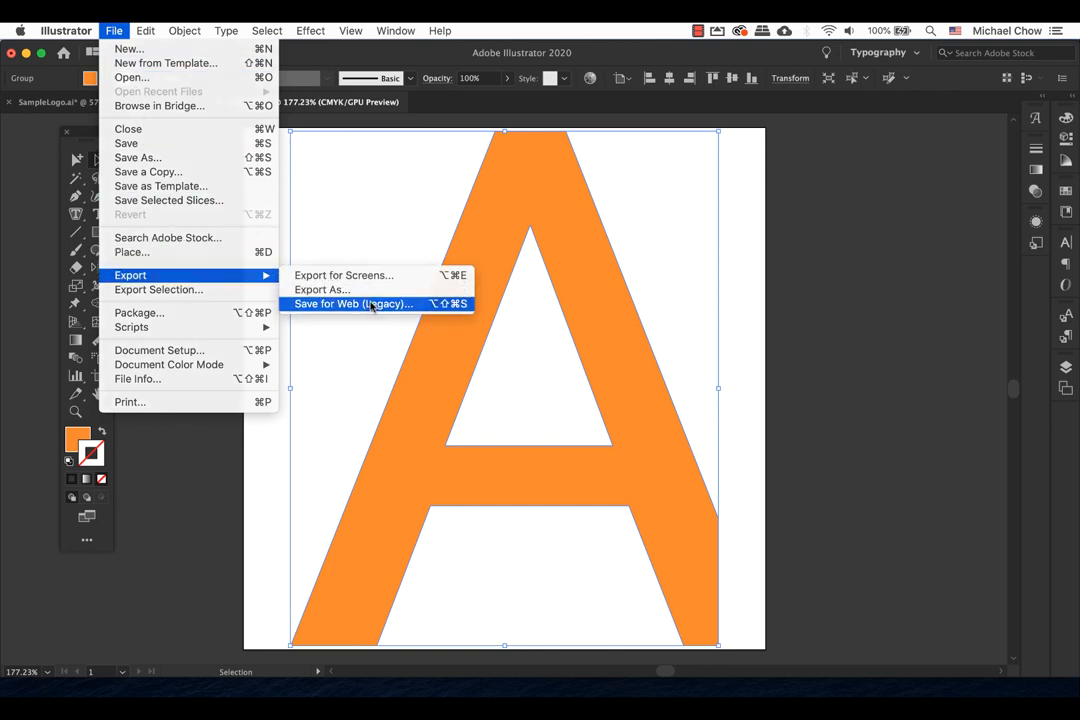
- Save for Web as a transparent PNG with Type Optimized smoothing, named favicon.png on the Desktop
click(352, 304)
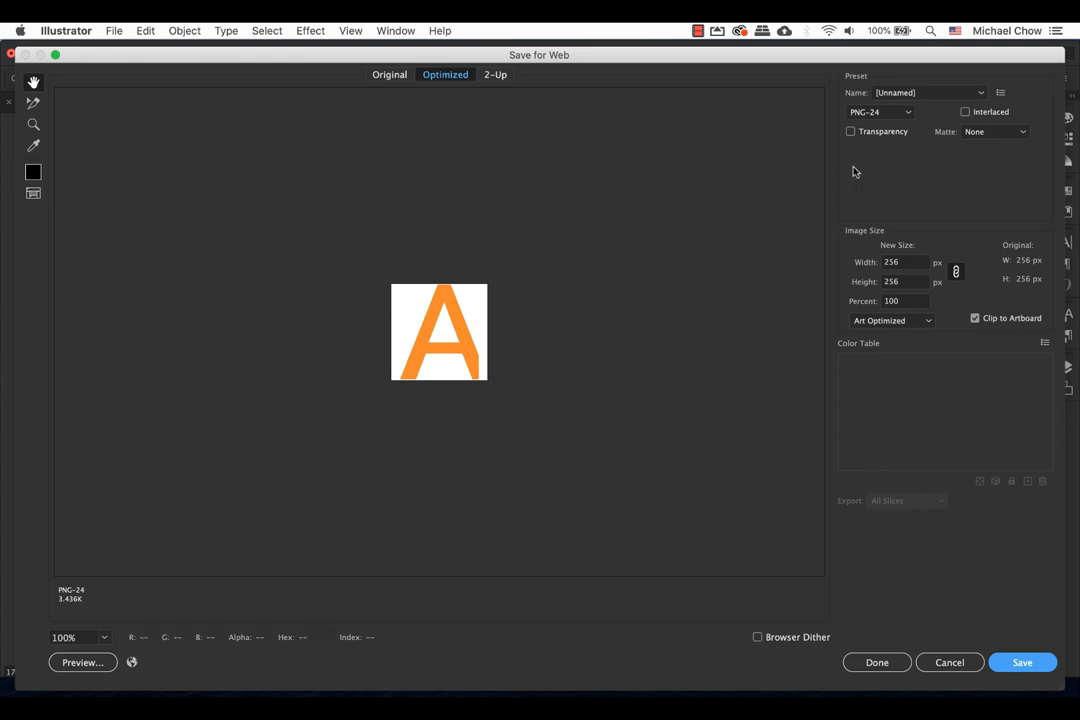
click(880, 112)
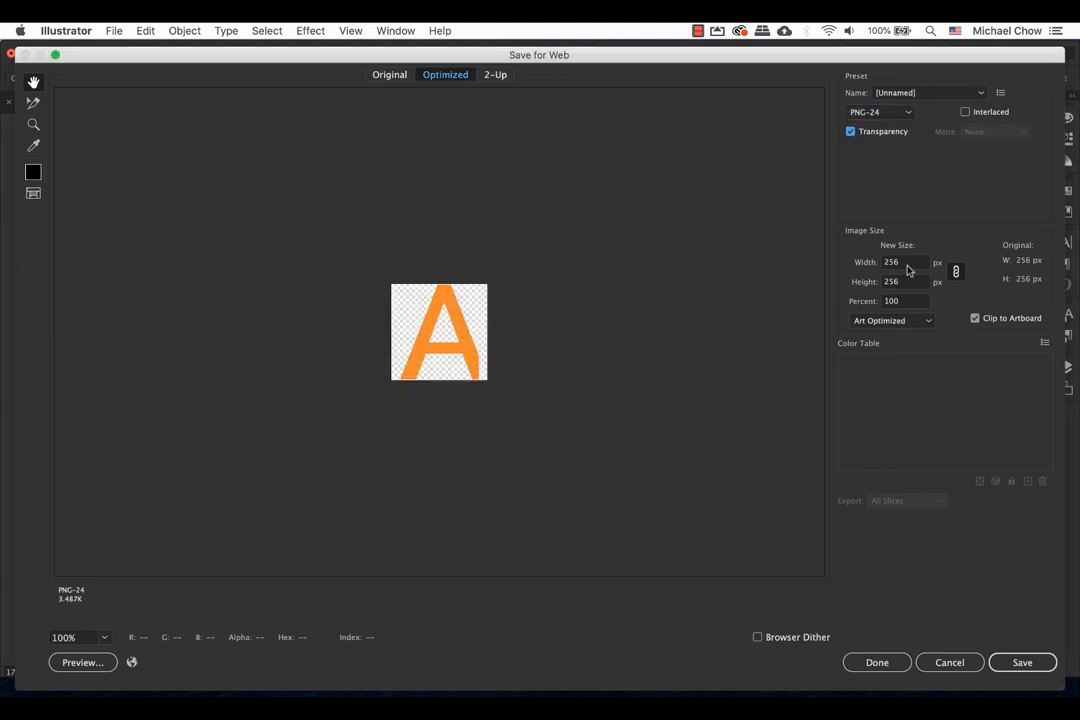
click(890, 320)
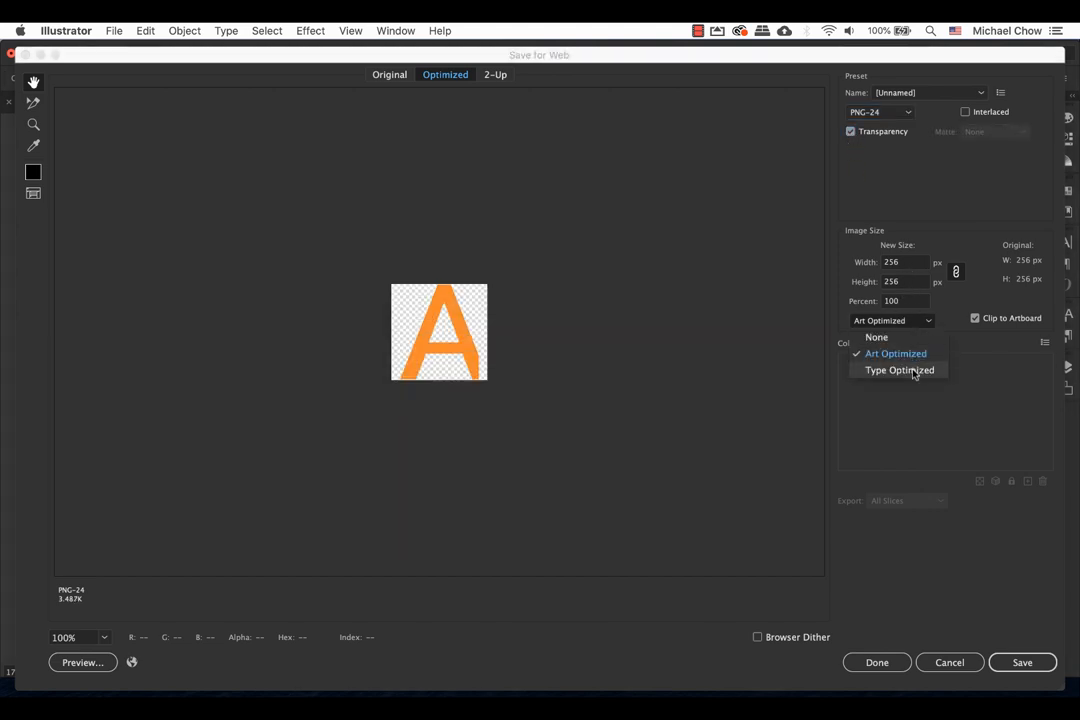
click(900, 370)
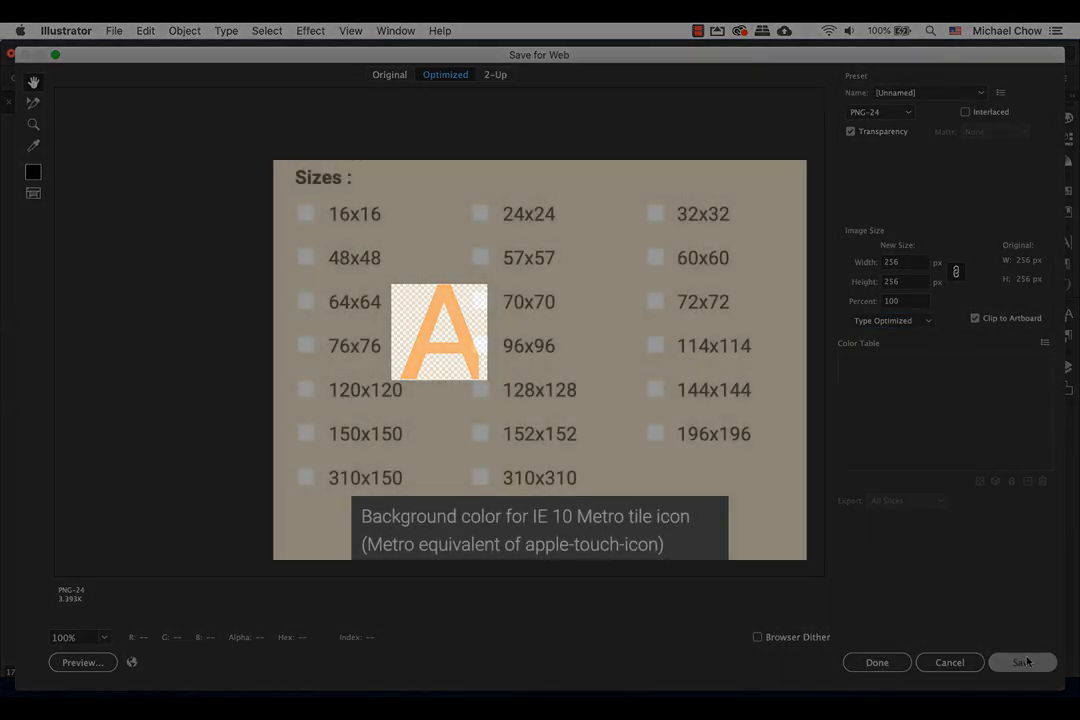
click(1020, 662)
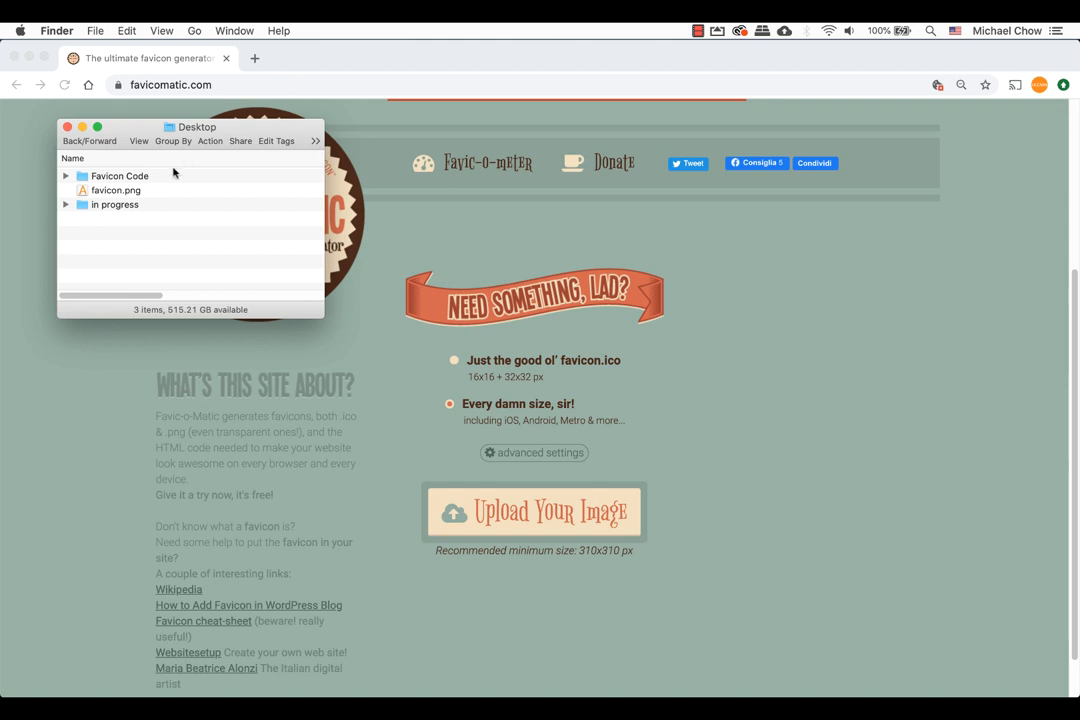
- Upload favicon.png to Favic-O-Matic and download the generated favicon package
click(116, 190)
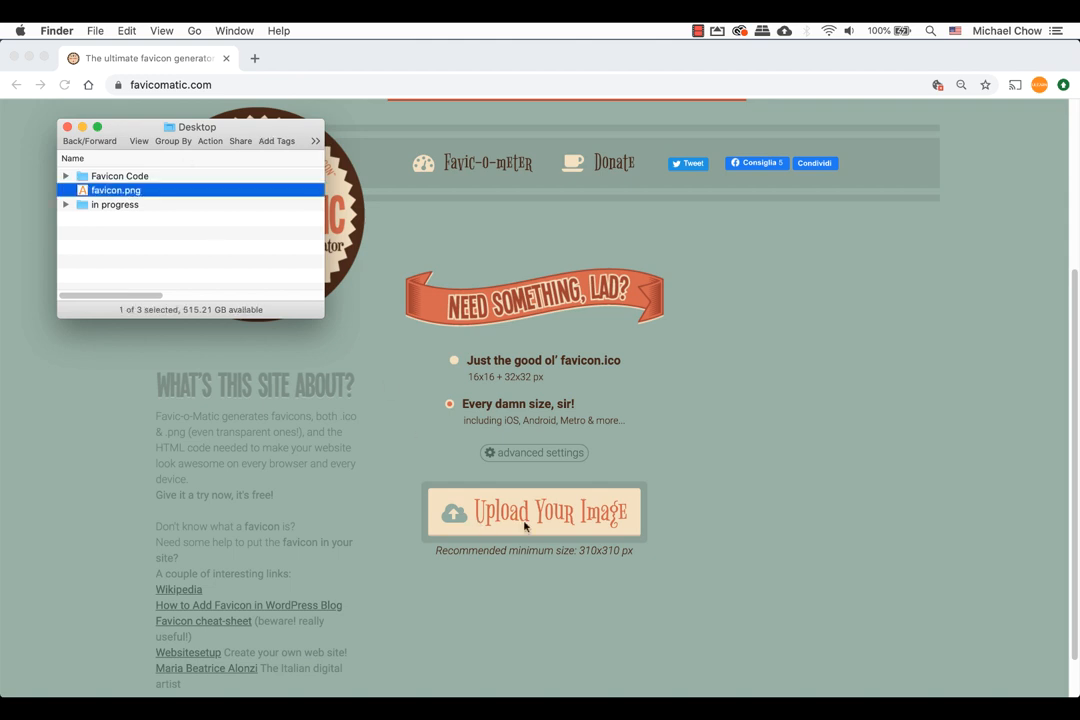
drag(116, 190, 514, 512)
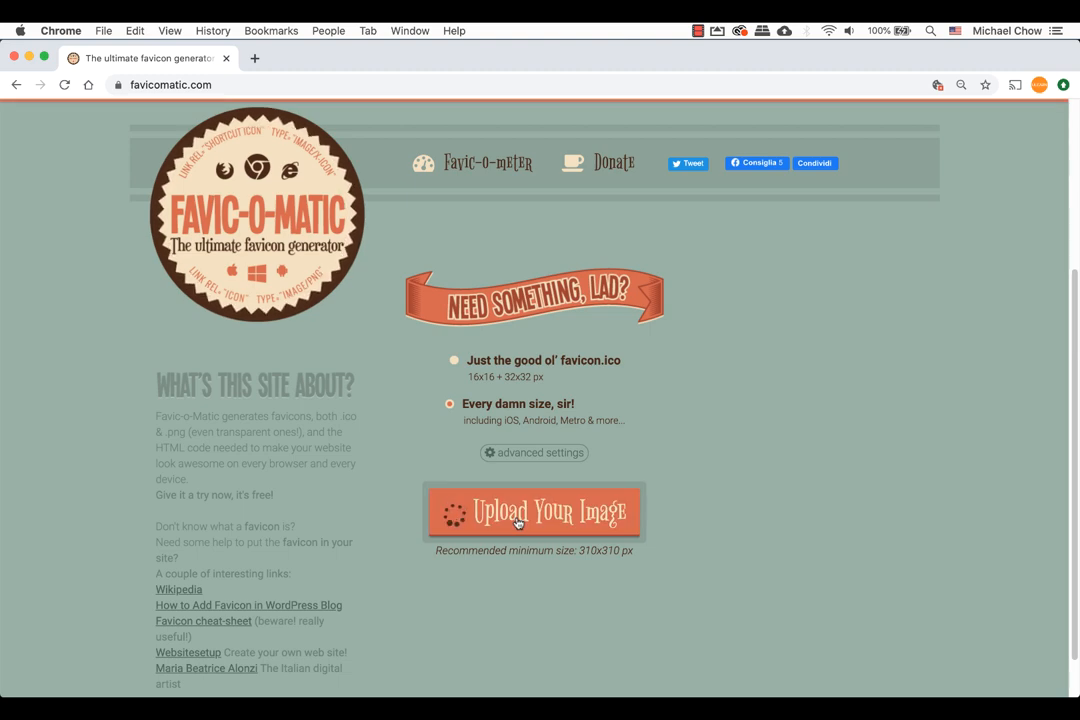
click(534, 512)
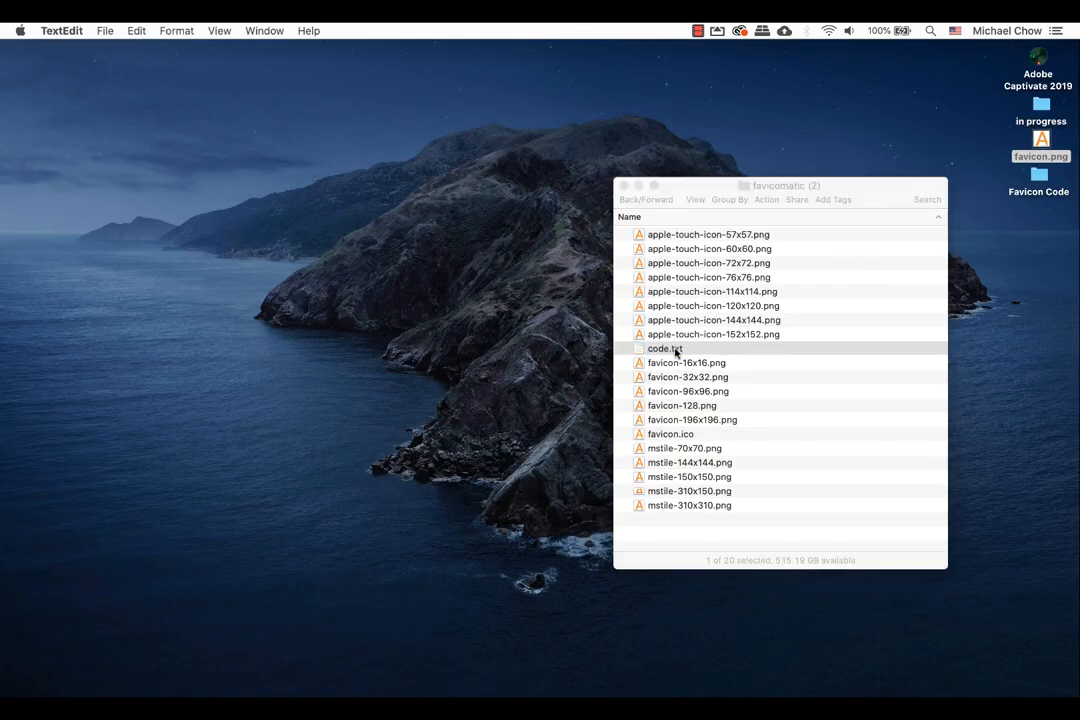
- Select all generated icon files and move them into Favicon Code, replacing every older copy
double_click(664, 348)
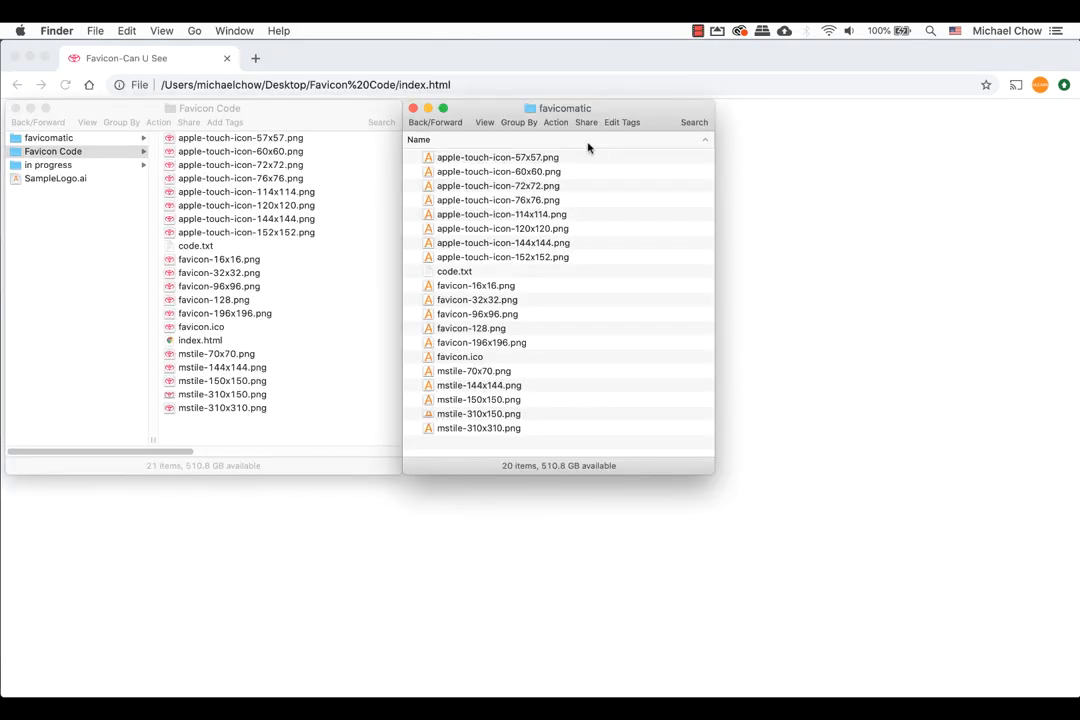
key(cmd+a)
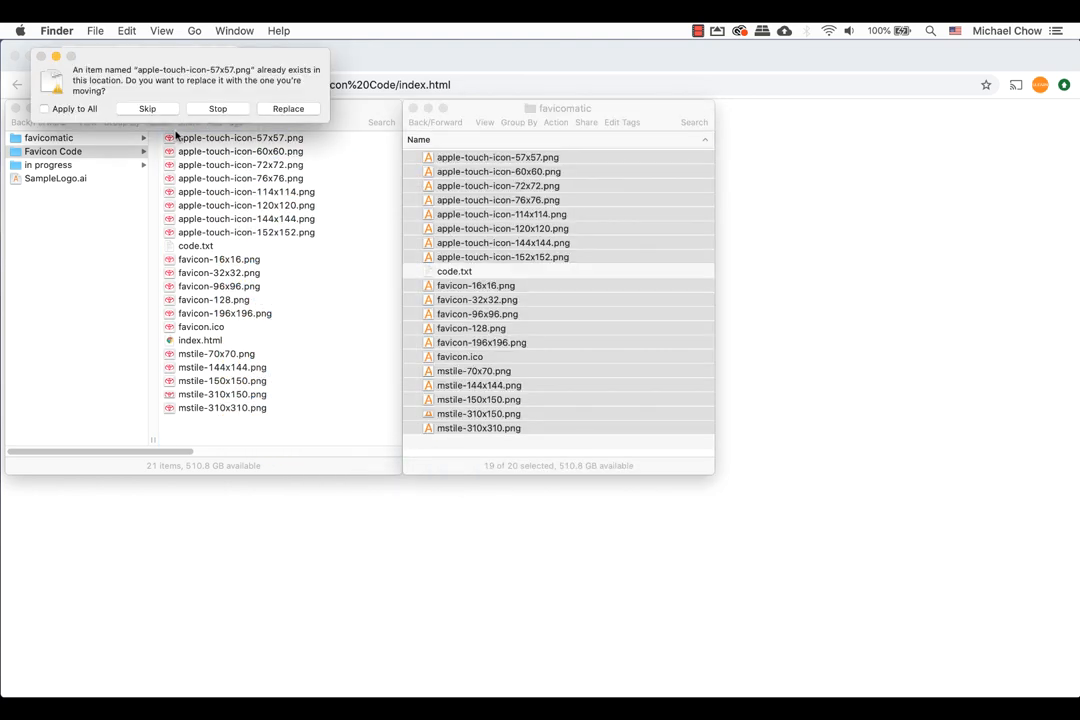
click(44, 108)
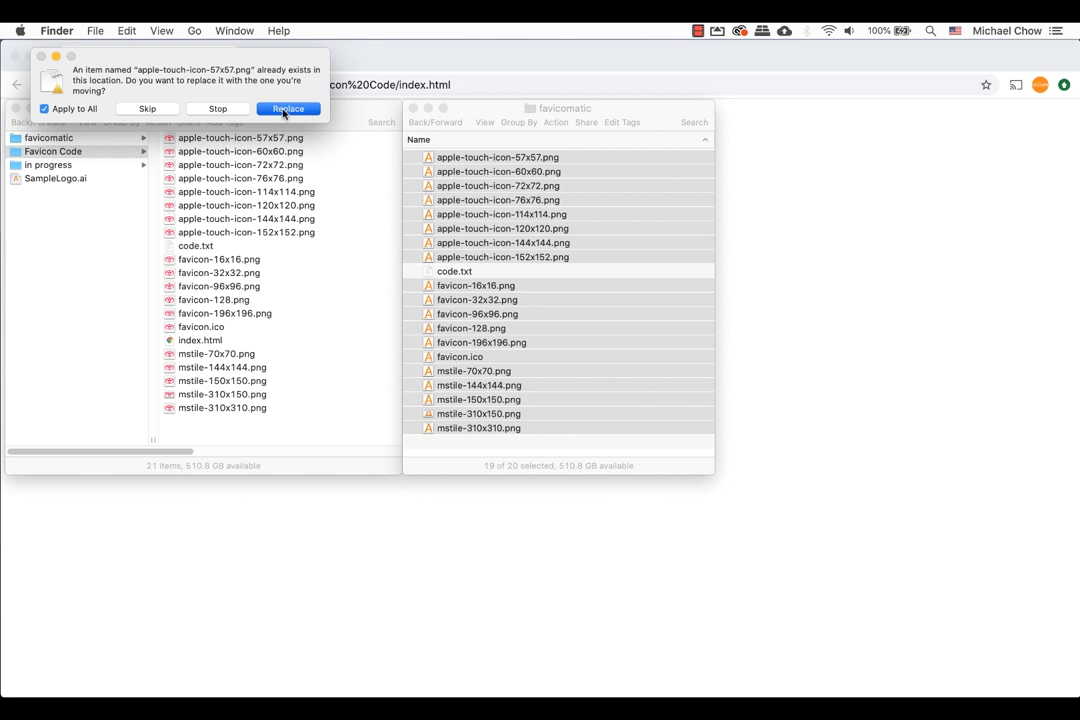
click(288, 108)
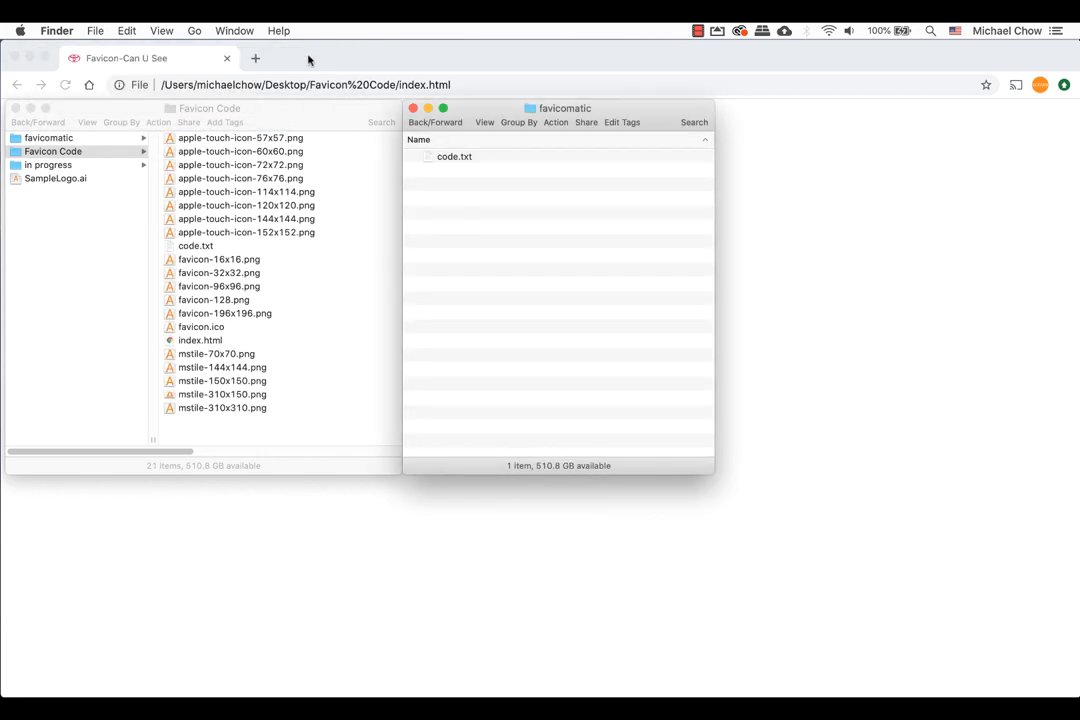